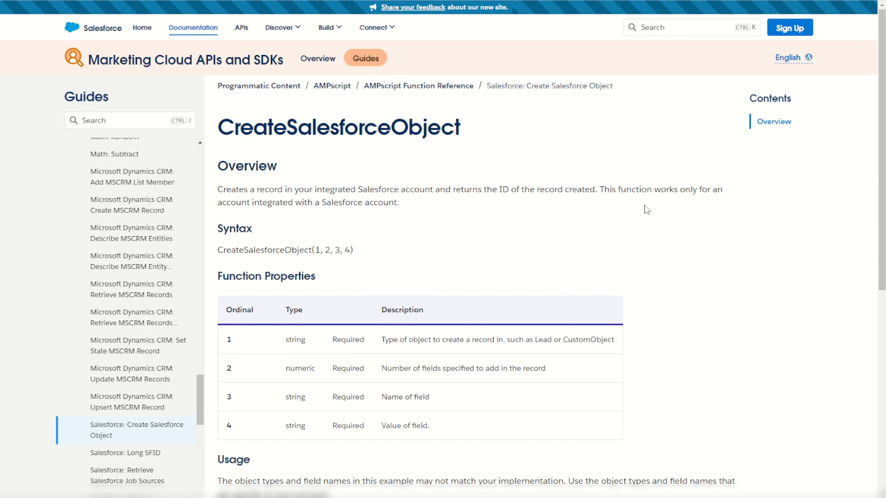
mouse_move(597, 217)
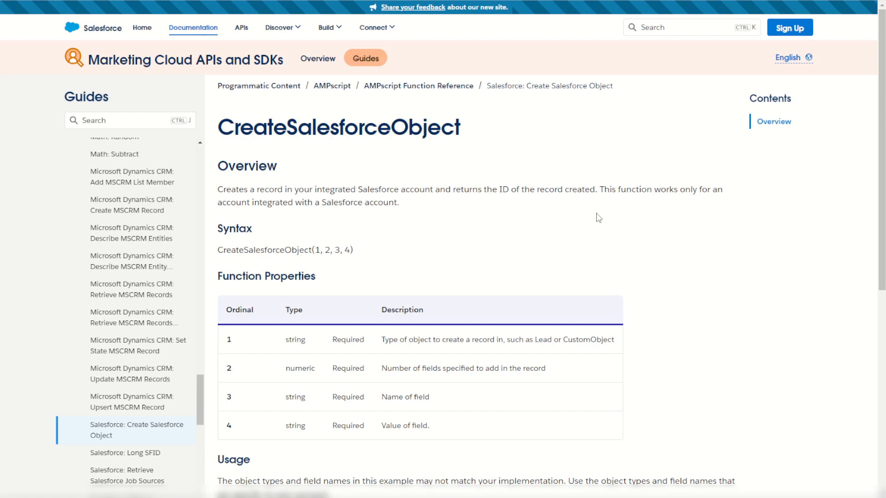
Review the CreateSalesforceObject docs example and select the word lead in its code
scroll("down", 3)
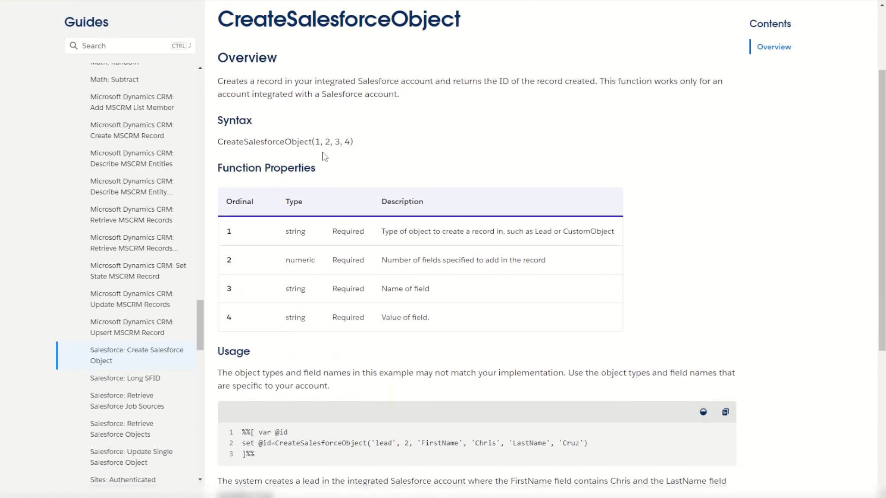
mouse_move(388, 152)
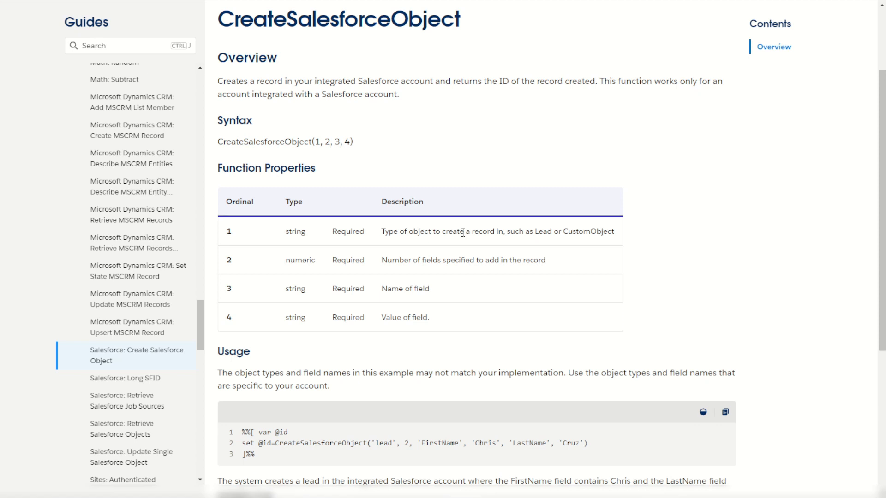
scroll("down", 3)
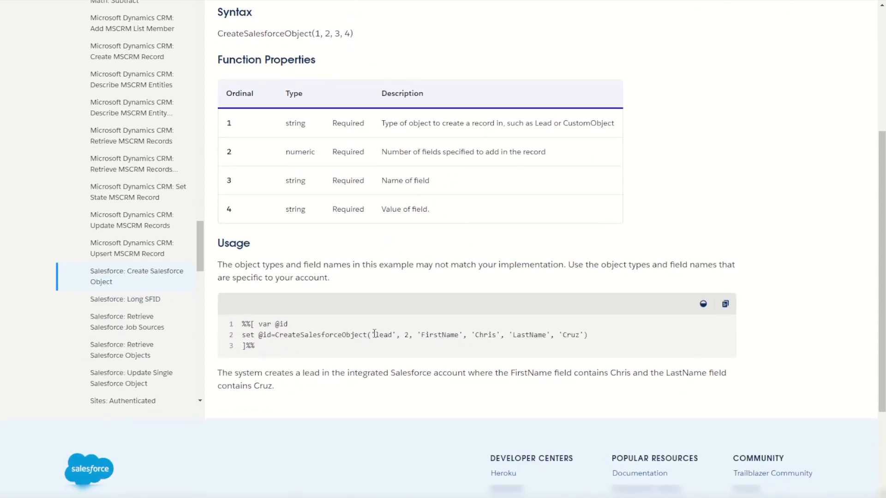
double_click(406, 335)
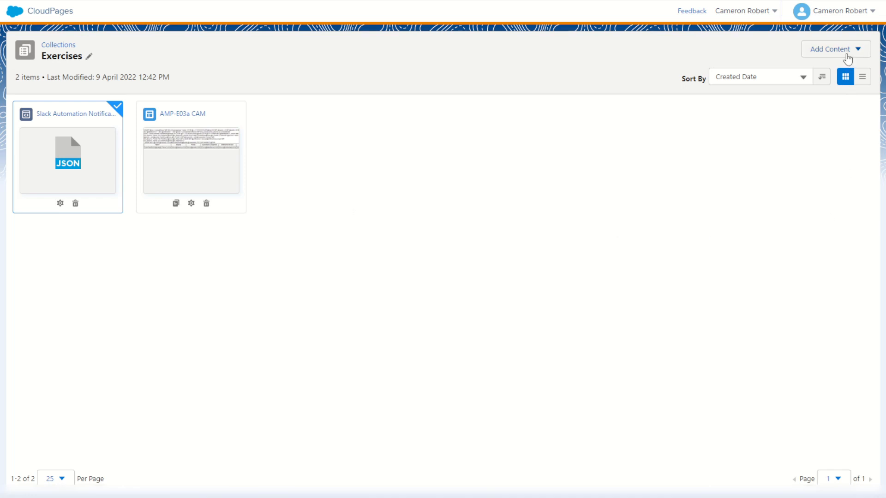
Create a new landing page named SF C with the Blank layout
left_click(835, 48)
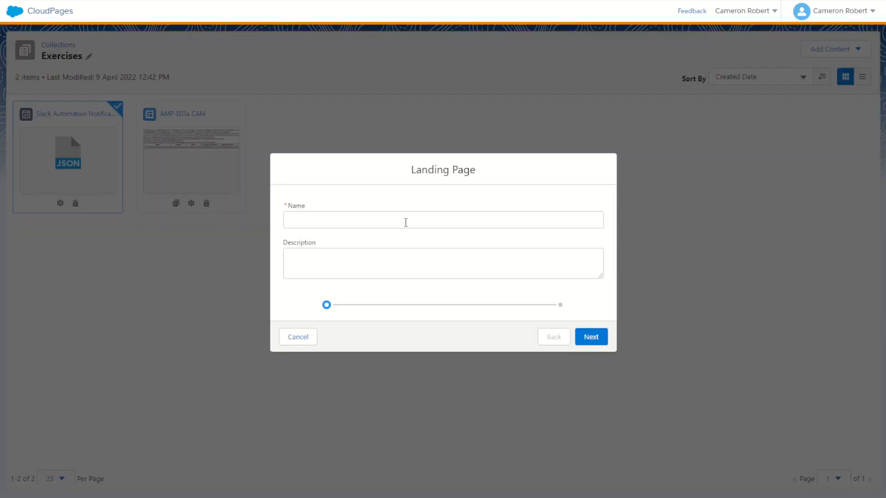
type("SF C")
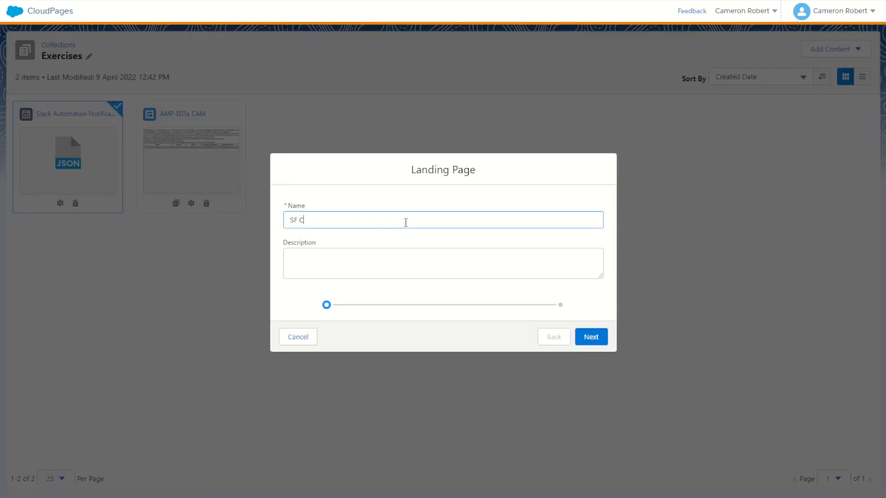
left_click(591, 336)
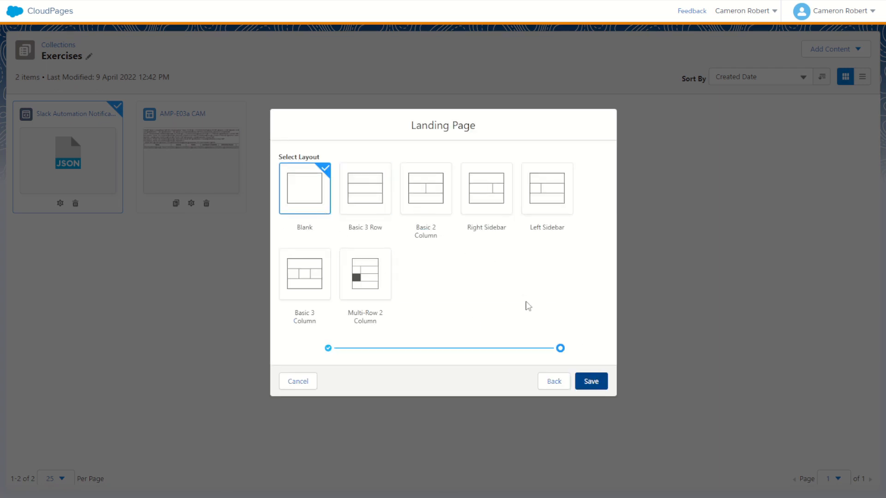
left_click(591, 381)
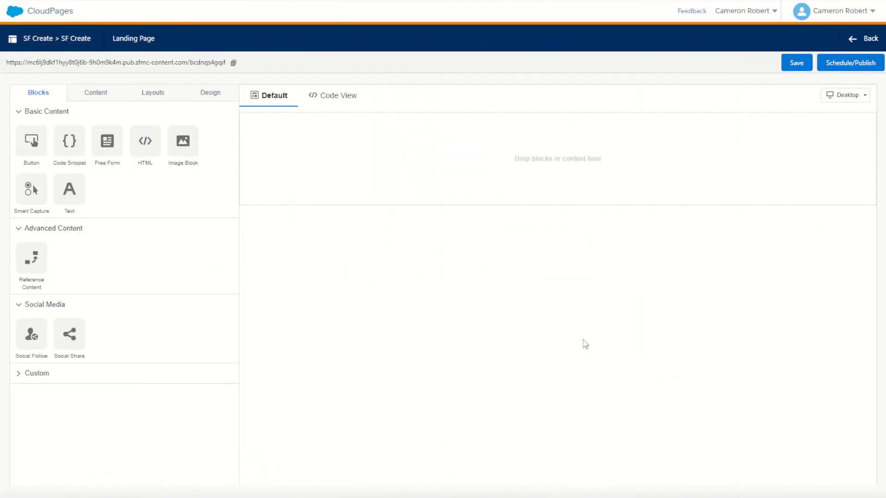
mouse_move(314, 323)
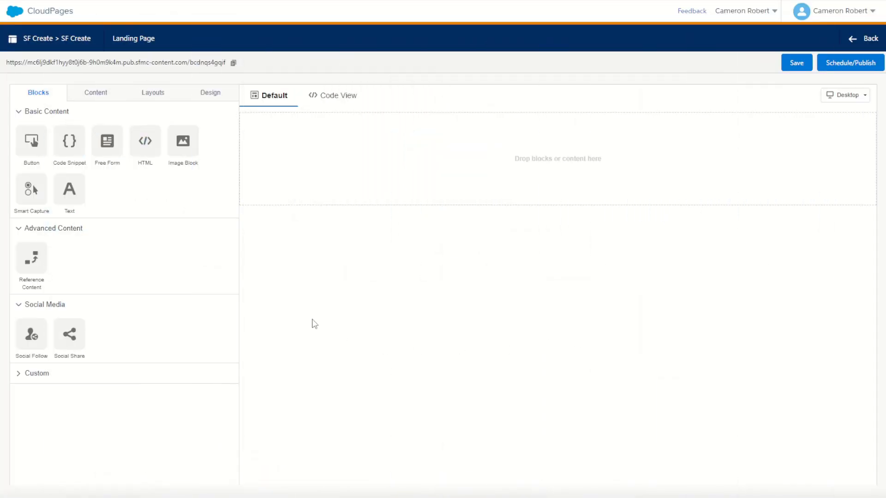
Place an HTML block onto the empty page canvas
left_click_drag(146, 137, 504, 183)
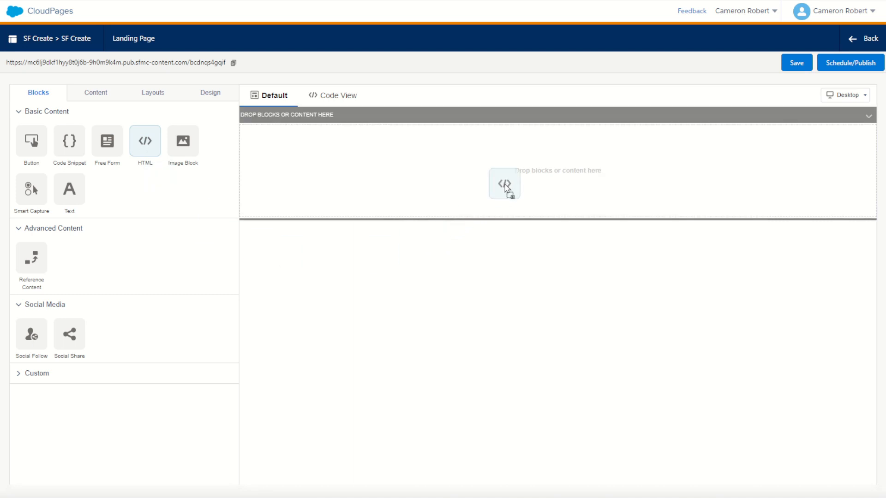
left_click_drag(145, 139, 502, 183)
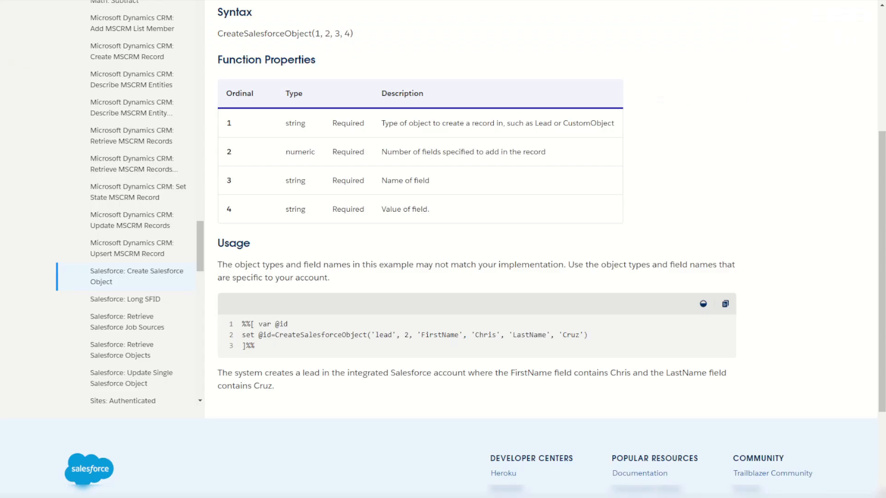
mouse_move(396, 247)
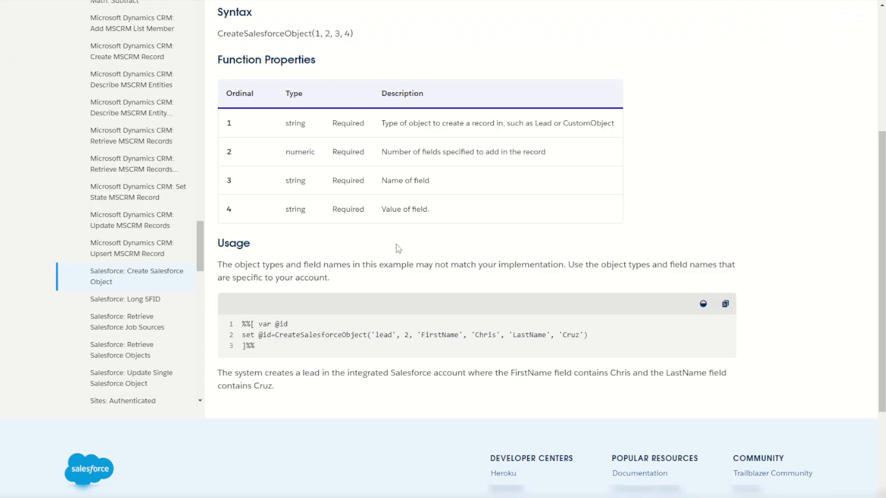
Select the Usage example code in the documentation for copying
left_click_drag(243, 324, 255, 345)
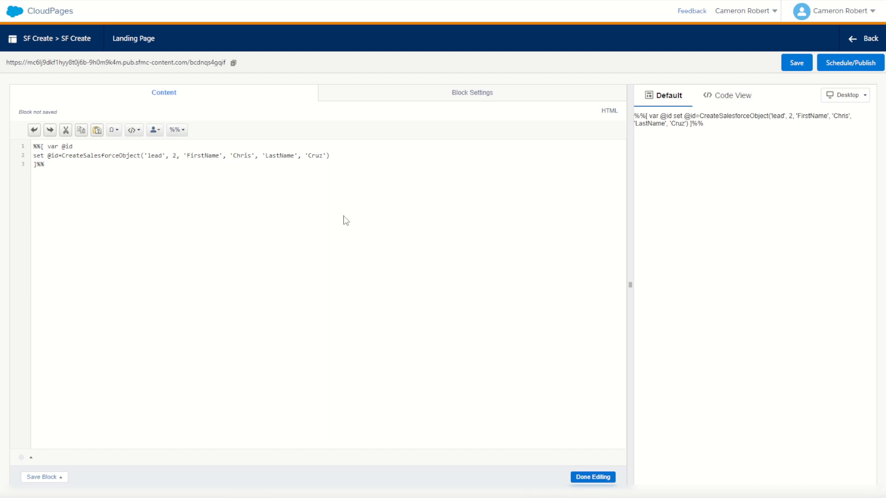
mouse_move(268, 212)
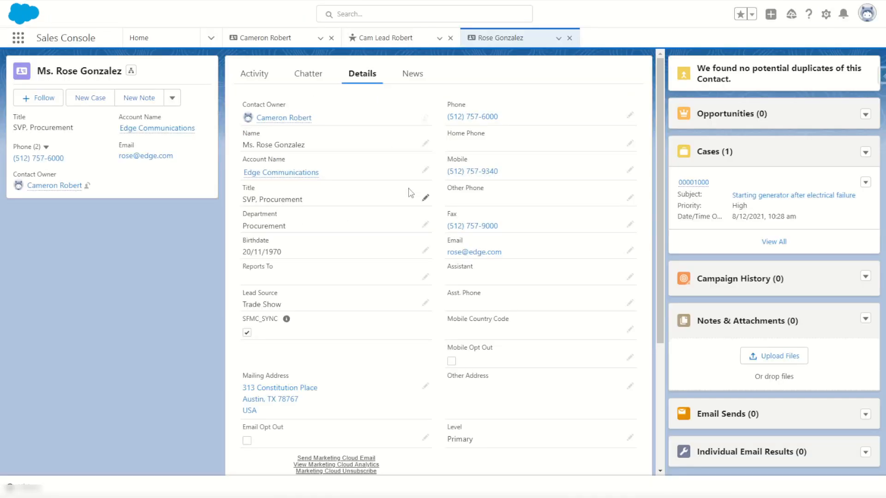
mouse_move(451, 83)
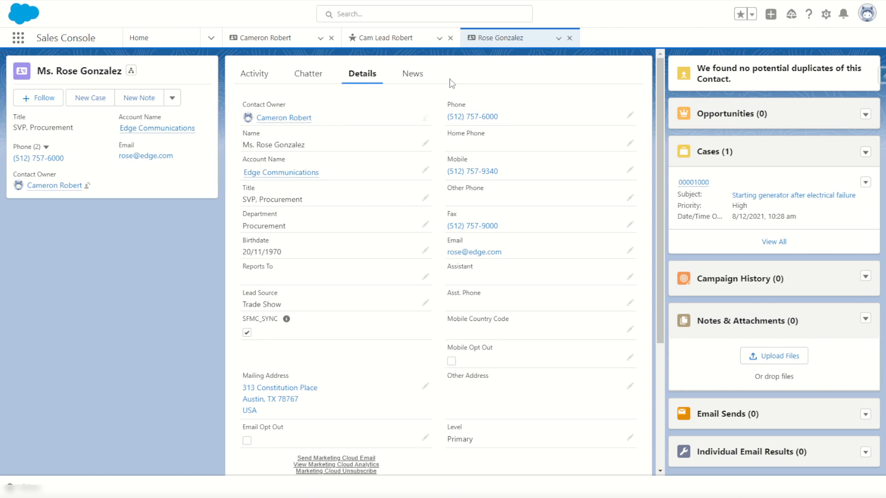
mouse_move(609, 125)
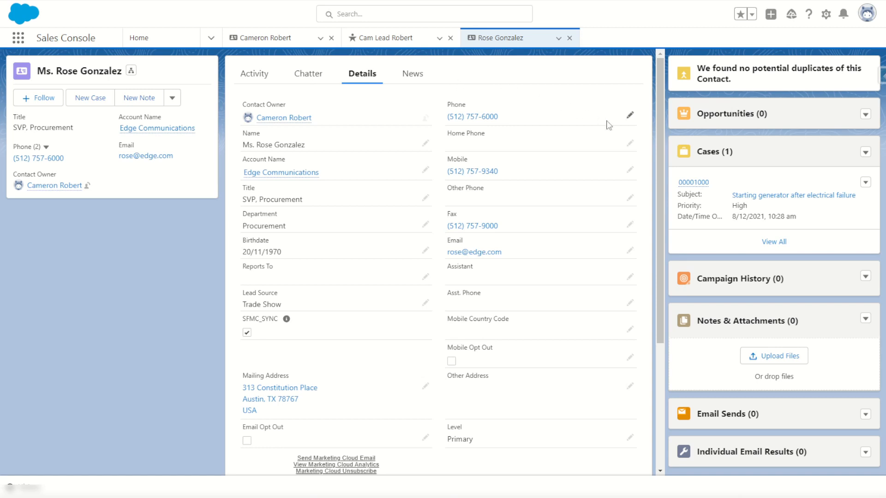
mouse_move(846, 173)
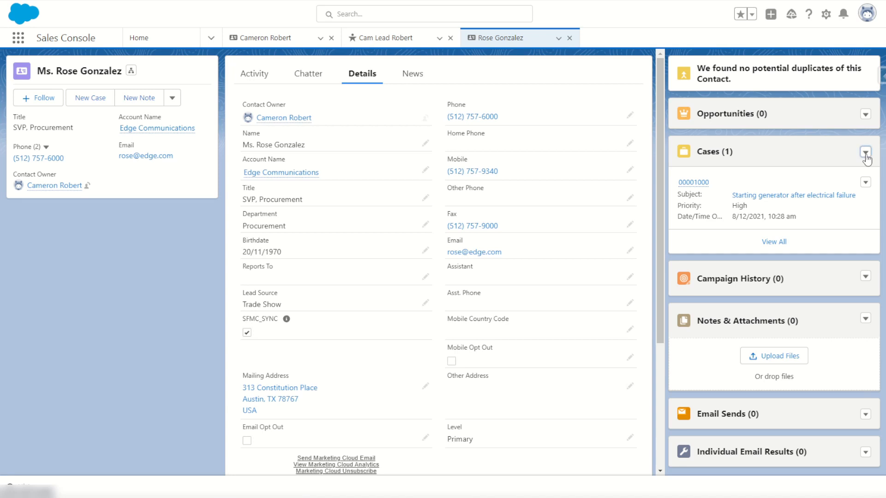
Expand the actions menu on Rose Gonzalez's Cases related list
left_click(692, 182)
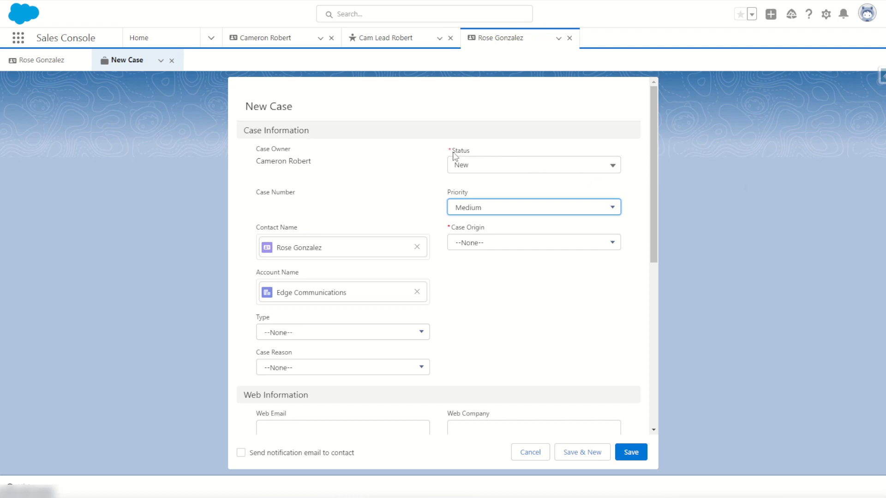
mouse_move(426, 198)
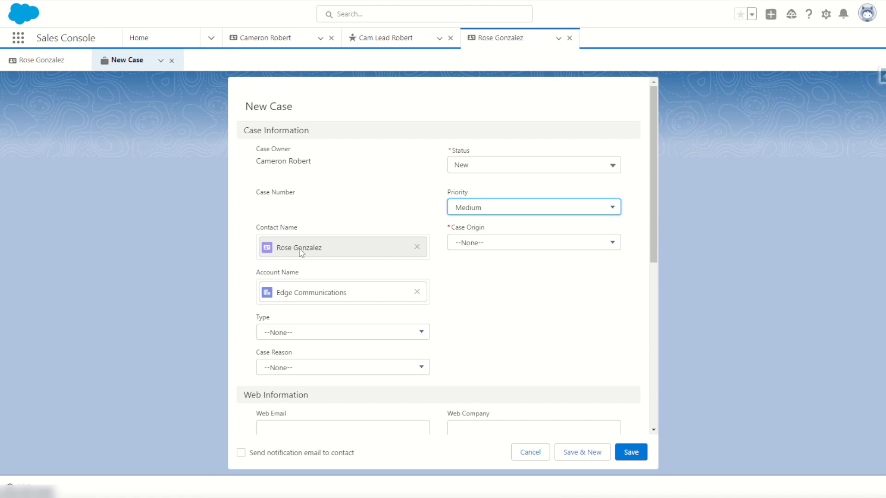
mouse_move(441, 161)
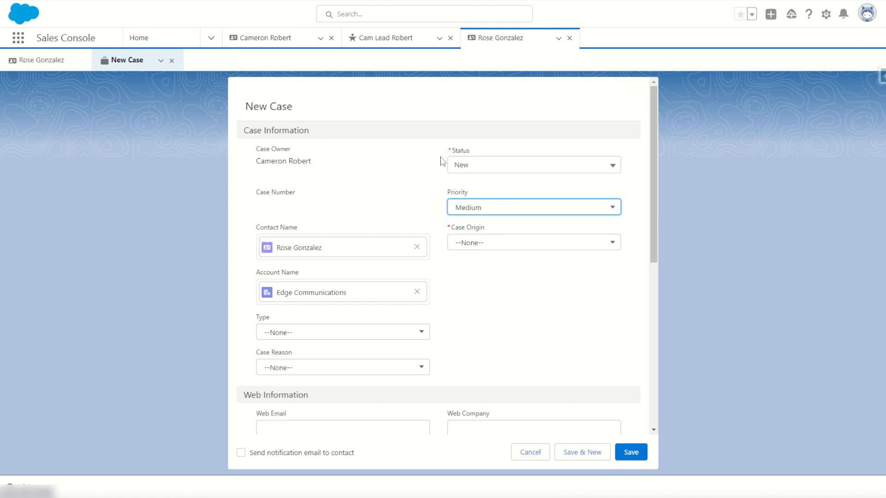
mouse_move(458, 226)
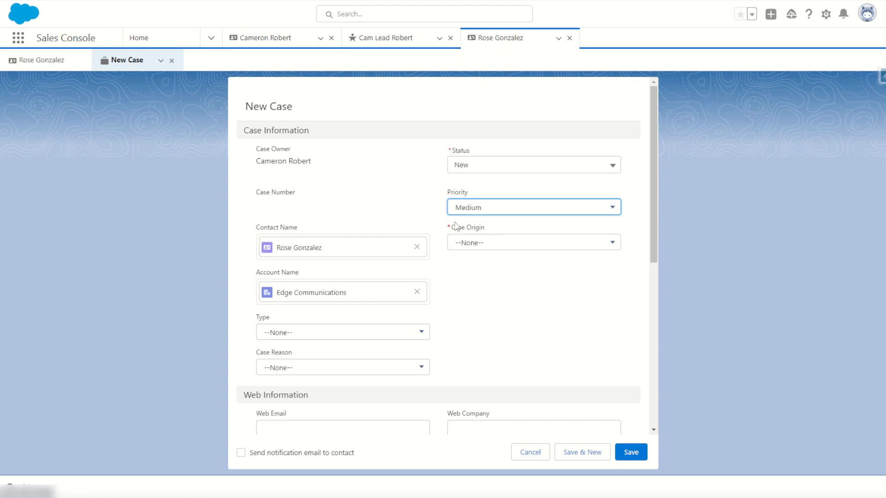
scroll("down", 3)
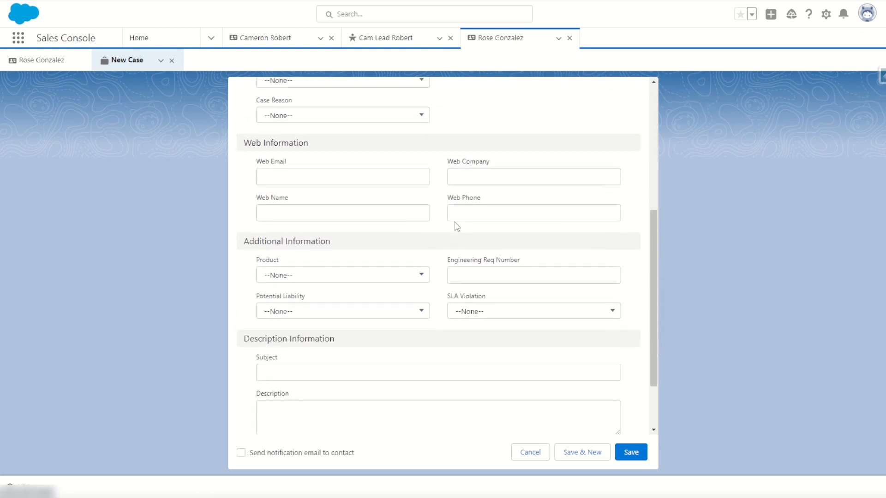
scroll("down", 3)
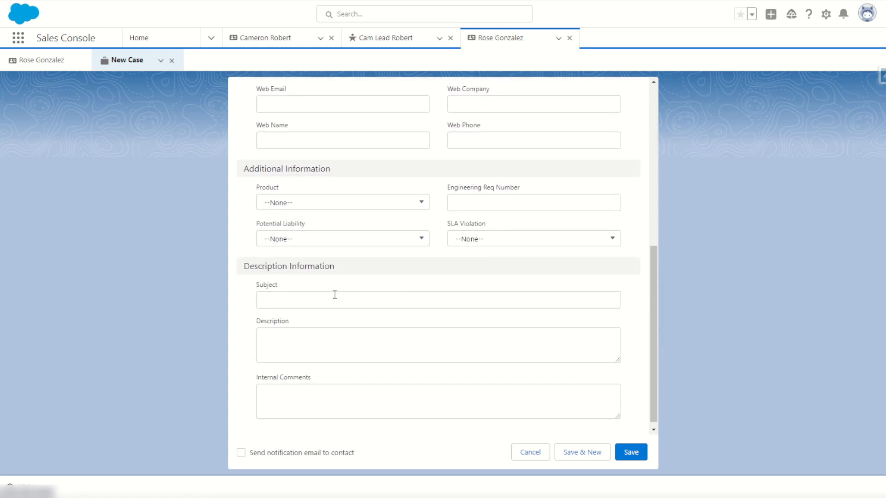
mouse_move(452, 443)
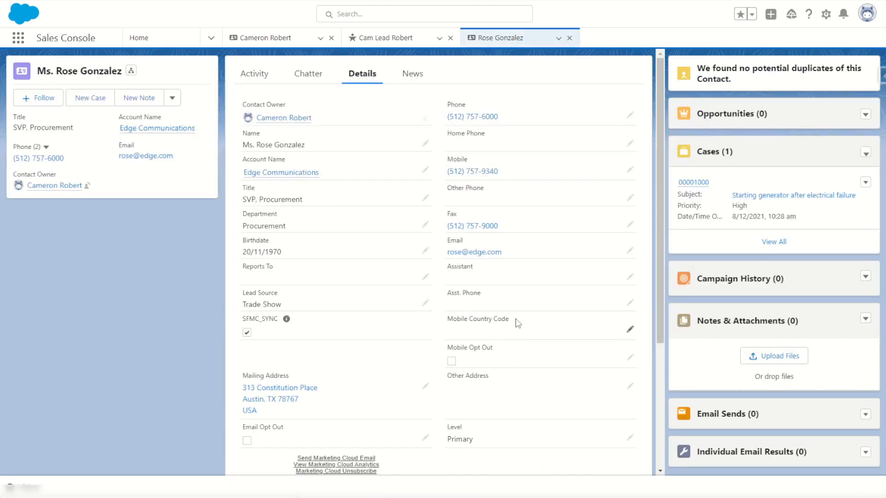
mouse_move(475, 248)
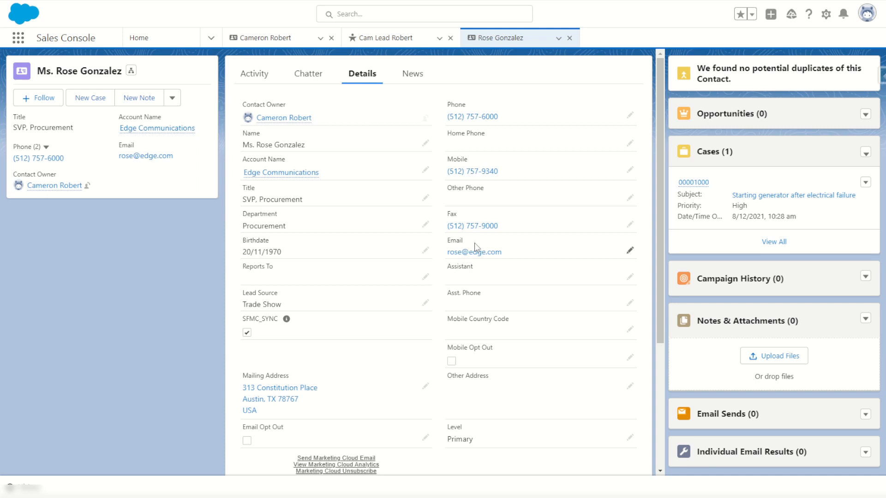
mouse_move(295, 195)
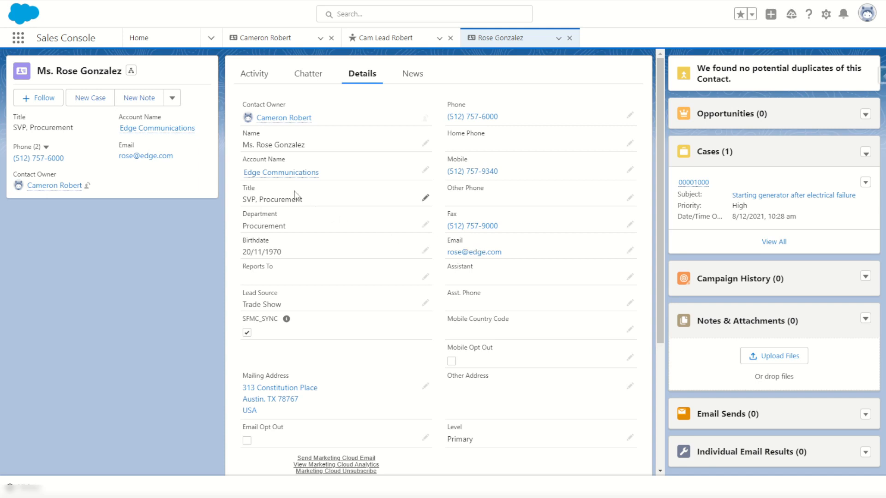
mouse_move(303, 185)
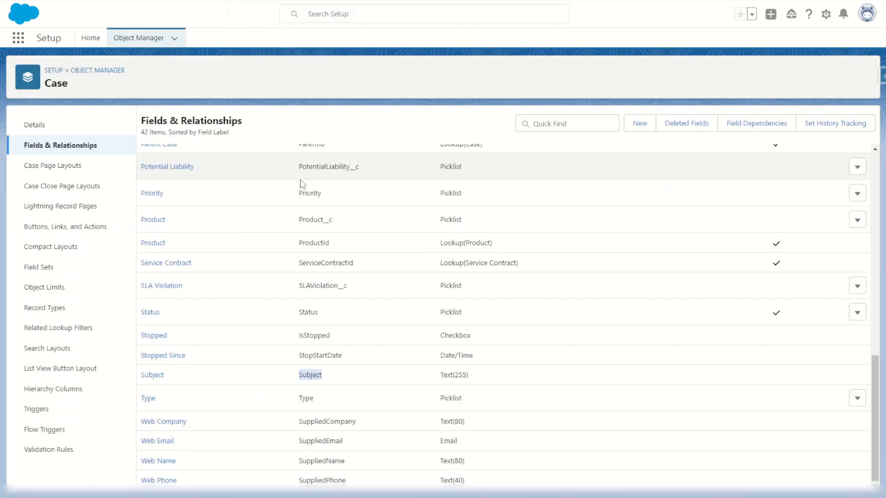
mouse_move(132, 83)
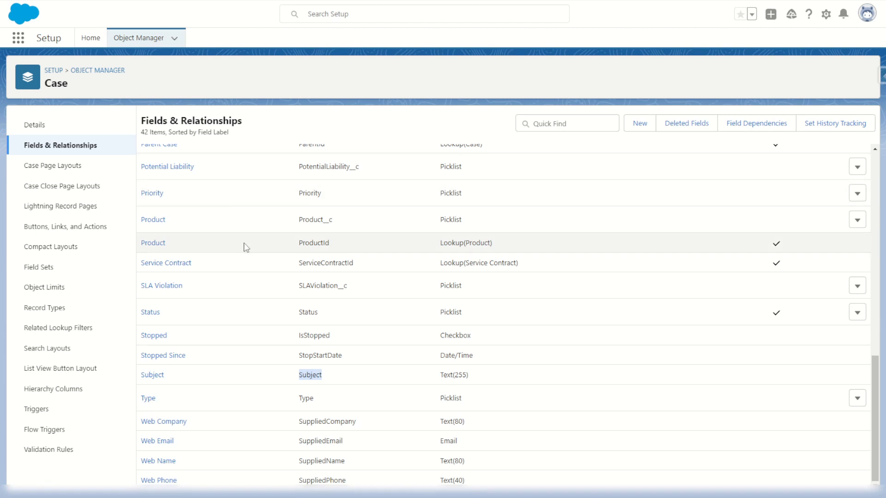
mouse_move(253, 319)
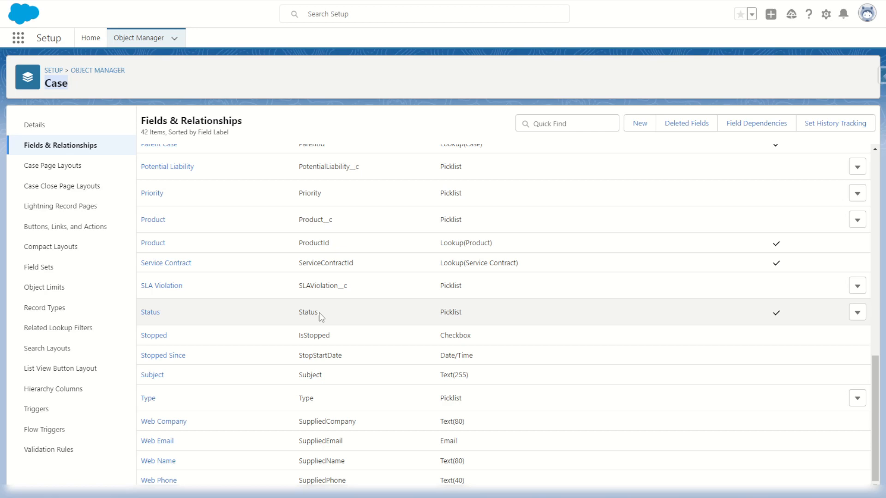
mouse_move(317, 370)
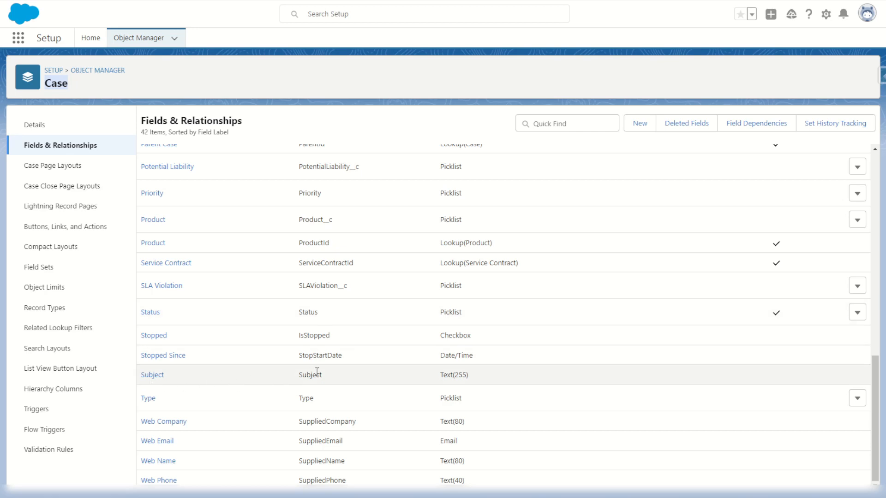
Scroll through the Case object's Fields & Relationships list
scroll("up", 3)
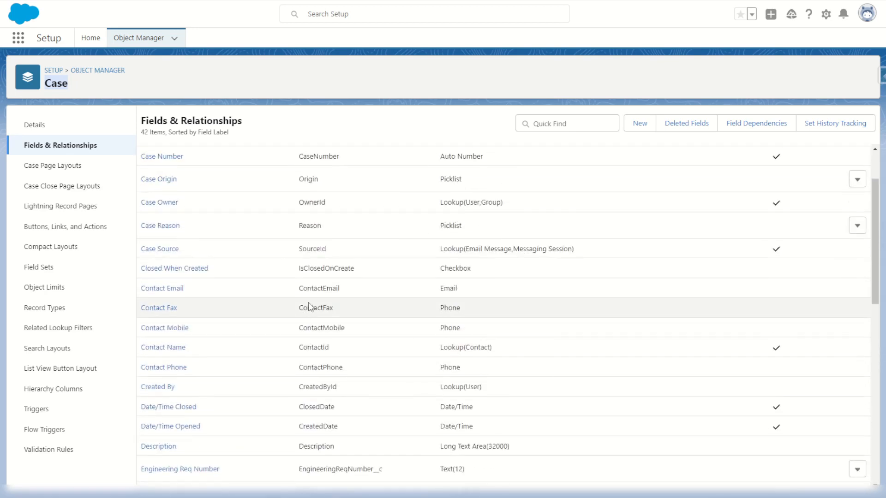
mouse_move(322, 351)
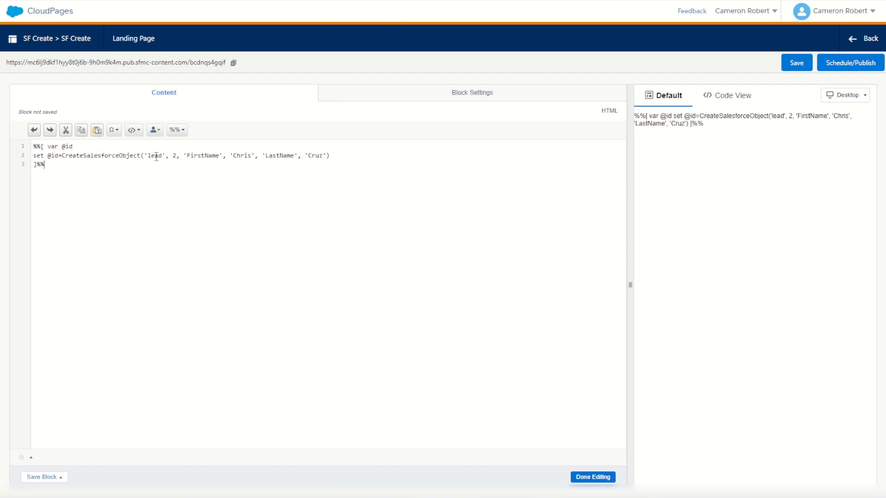
Change the call to create a Case with 4 fields and swap FirstName for ContactId
type("Case")
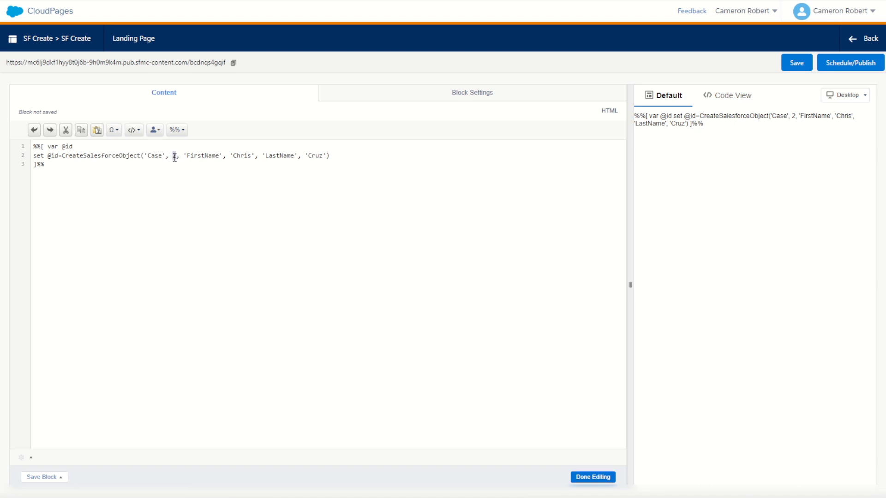
type("4")
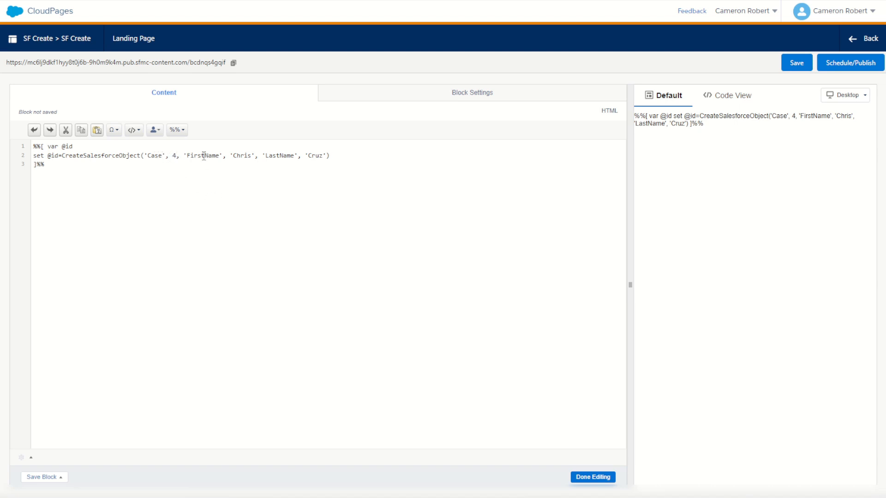
double_click(202, 156)
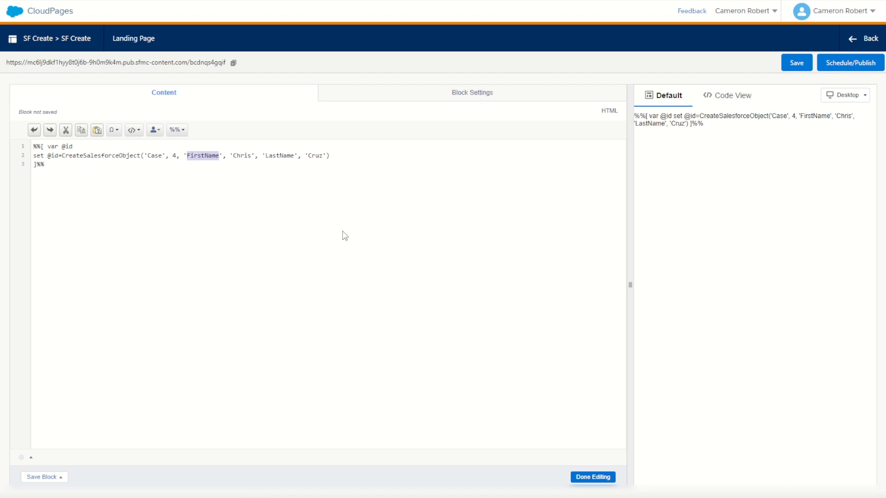
mouse_move(298, 13)
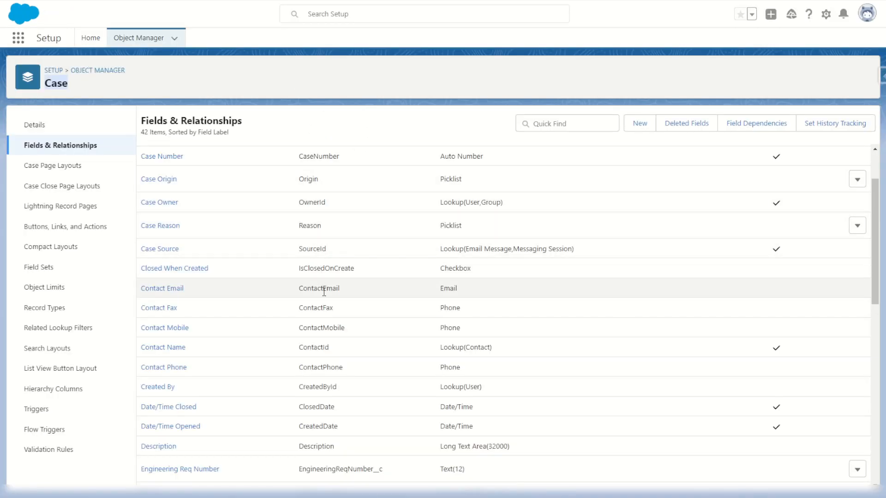
double_click(313, 347)
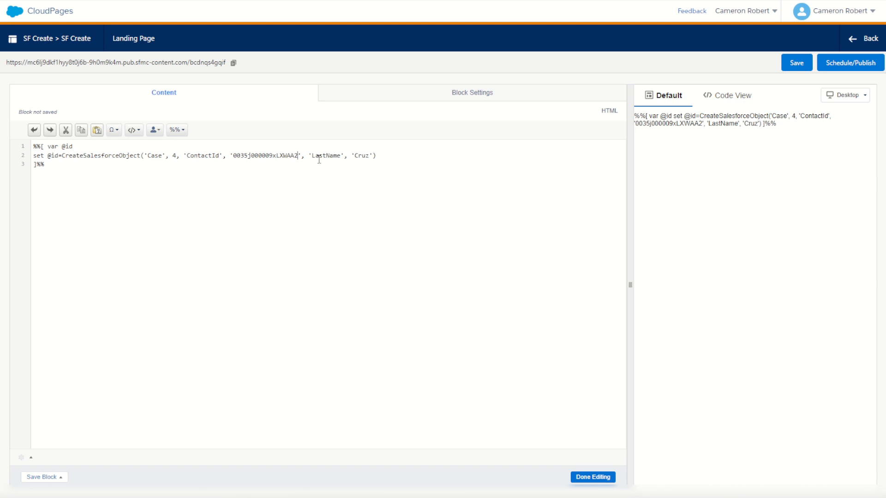
Replace LastName/Cruz with Status/New, duplicate the pair and set the second to Origin/Email
double_click(326, 156)
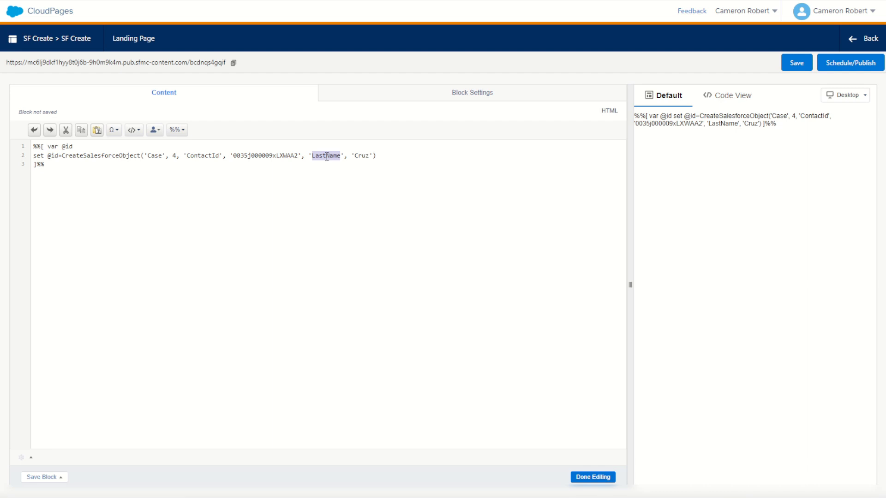
type("Status")
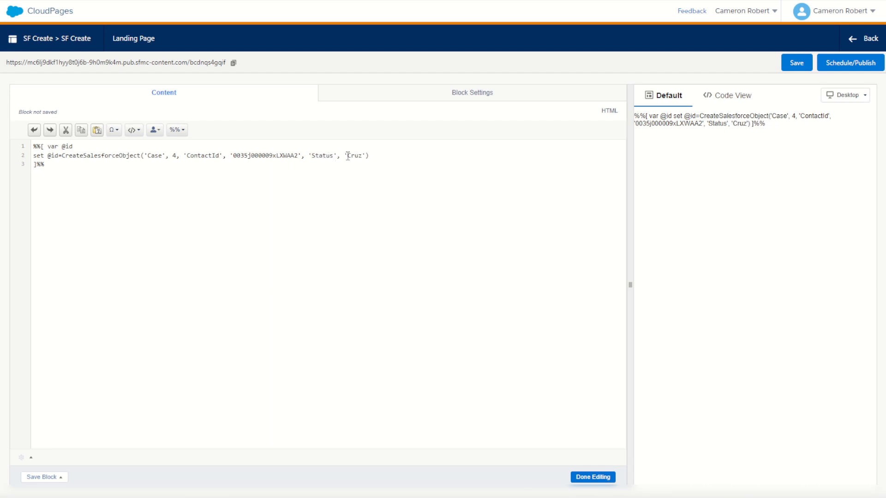
type("New")
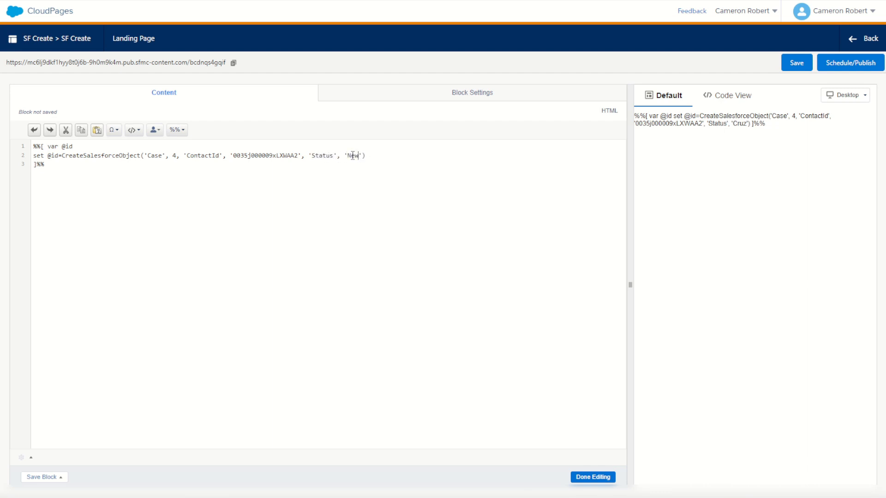
left_click_drag(303, 156, 364, 156)
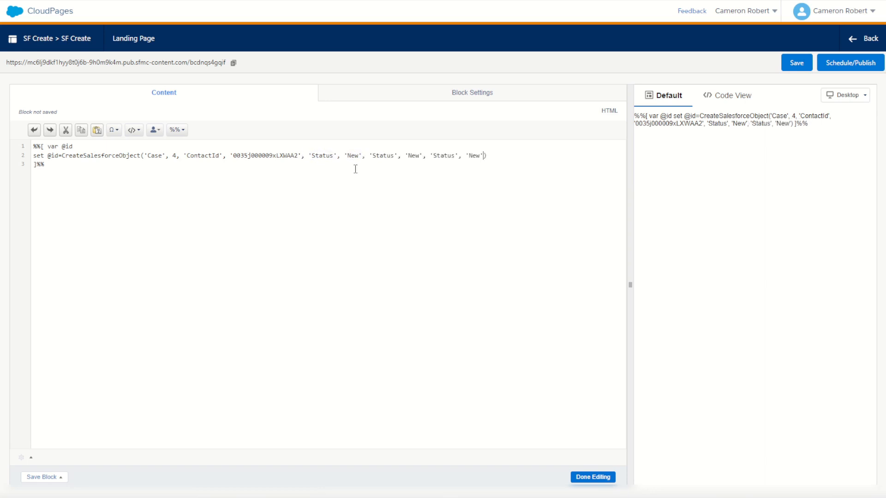
double_click(382, 156)
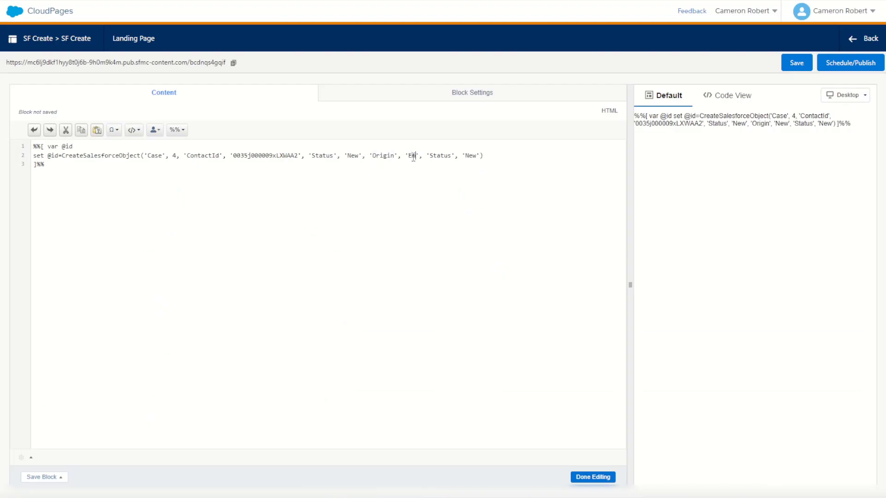
type("mail")
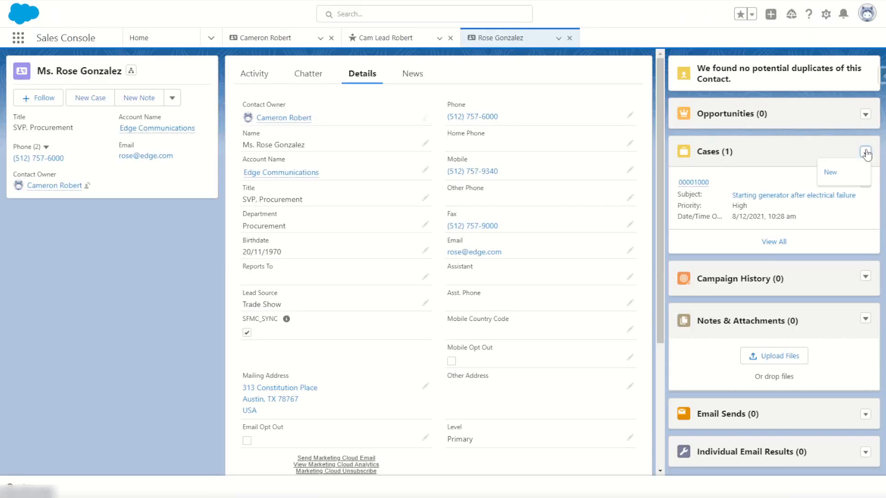
Start a New Case for the contact to see the required Status and Case Origin fields
left_click(830, 173)
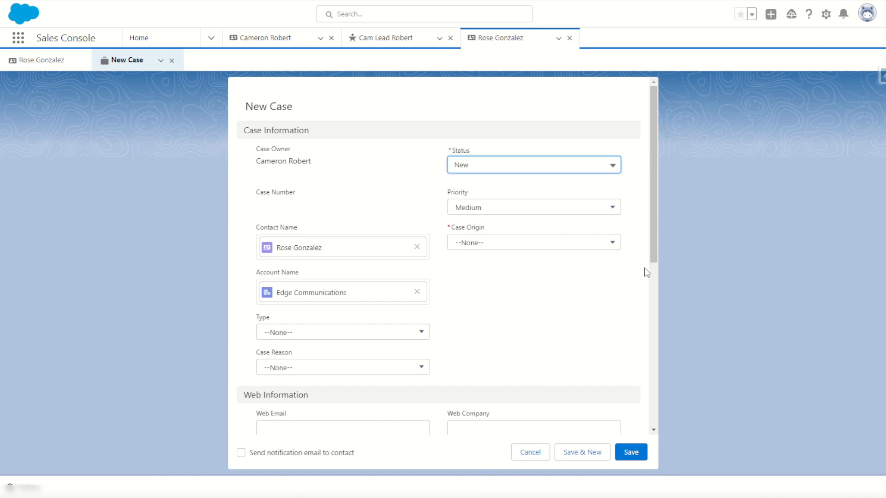
left_click(533, 242)
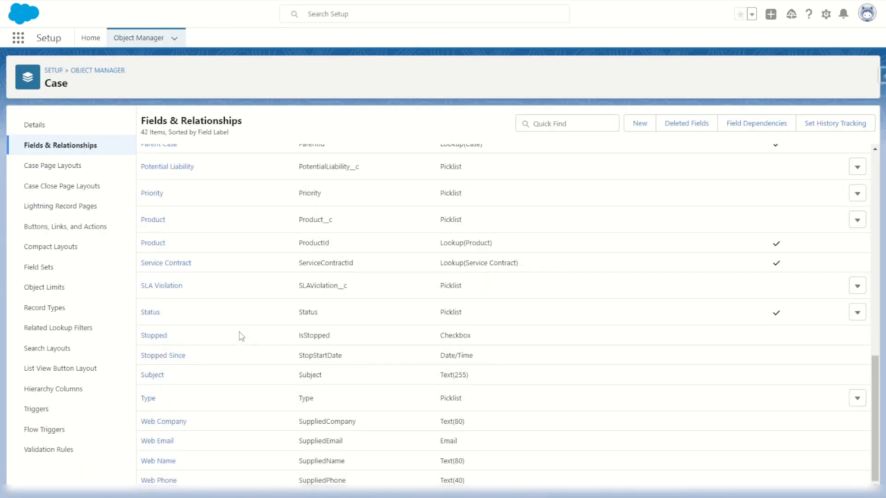
mouse_move(310, 378)
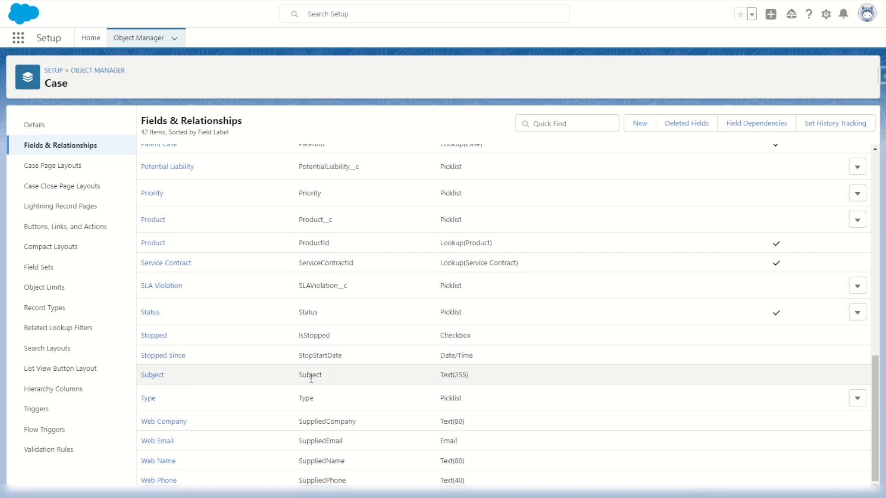
Select the Subject field's API name in the Case field list for copying
double_click(310, 375)
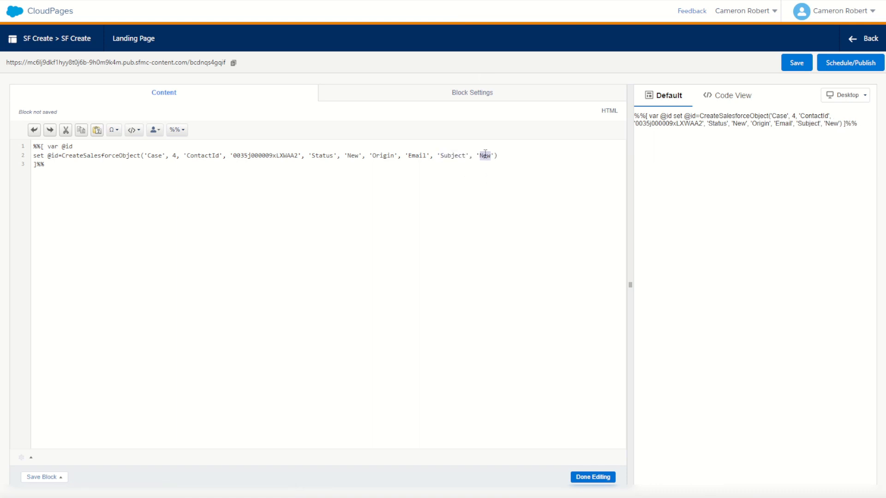
Set the last field pair's value to 'Cam Test Case' as the case Subject
type("Cam Test")
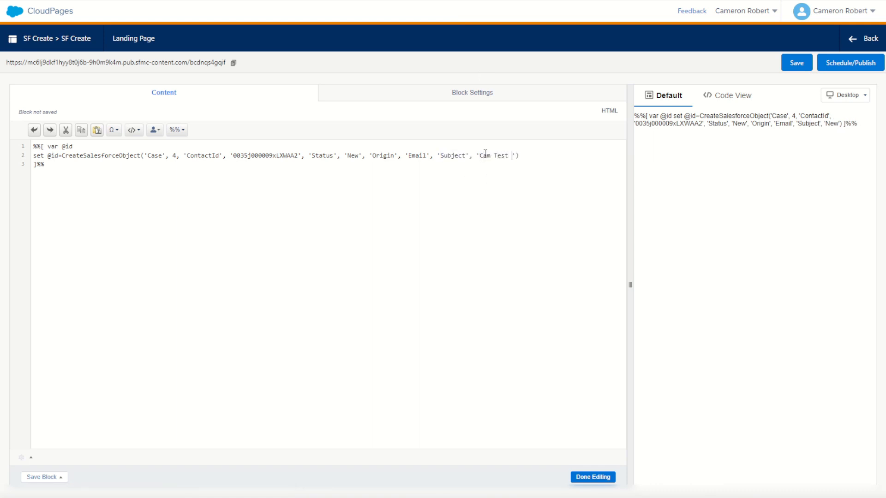
type("Case")
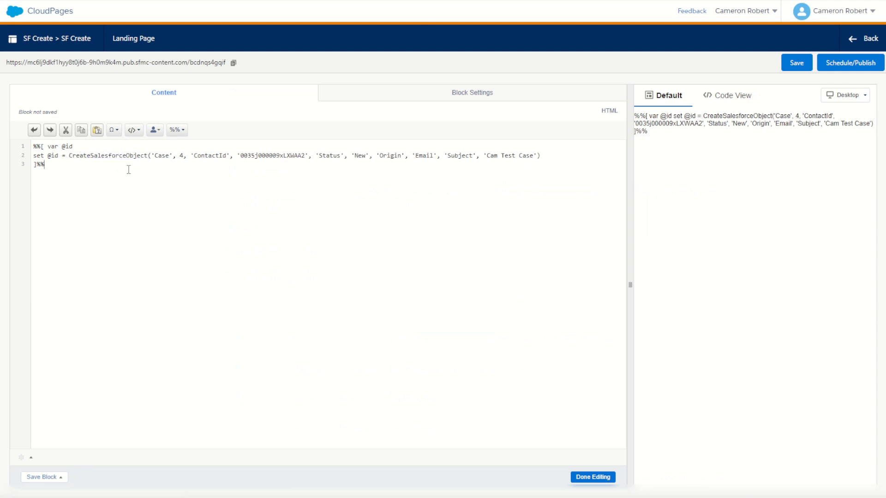
key("Enter")
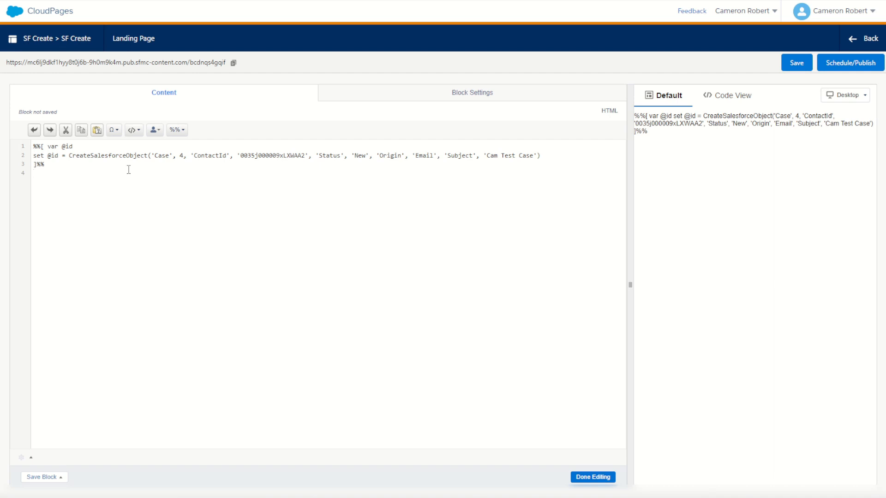
type("ID = %%")
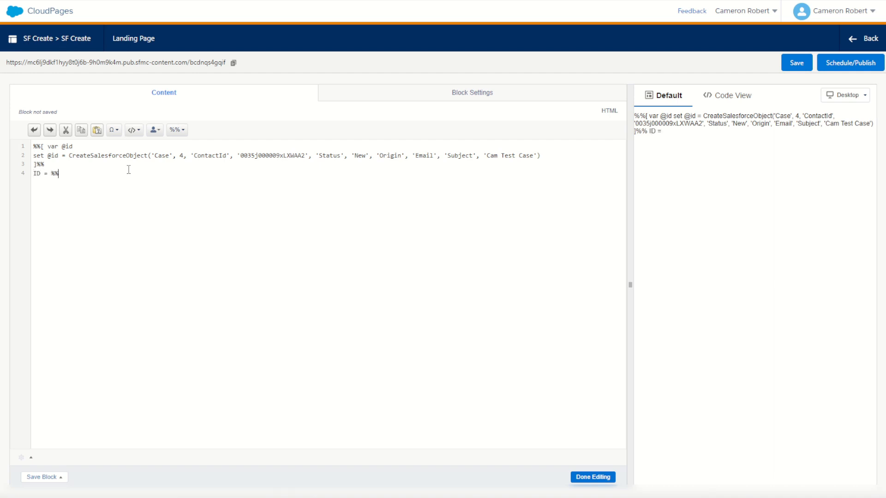
type("=v()=%%")
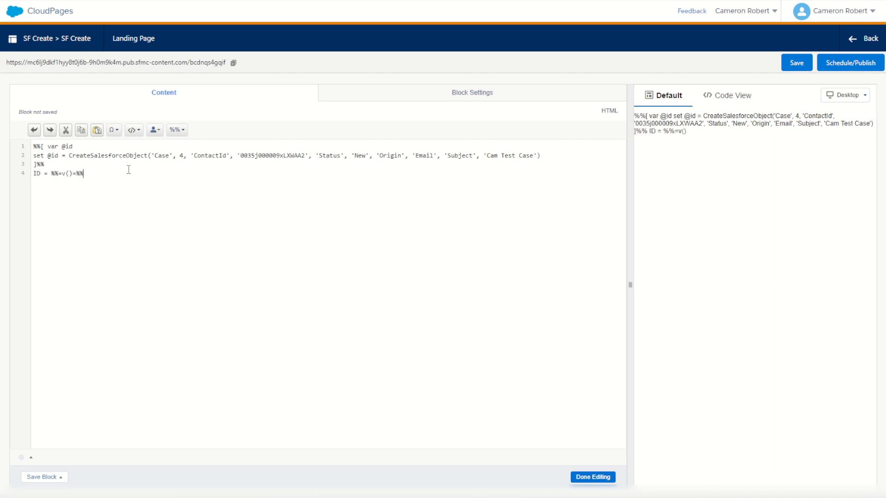
double_click(52, 155)
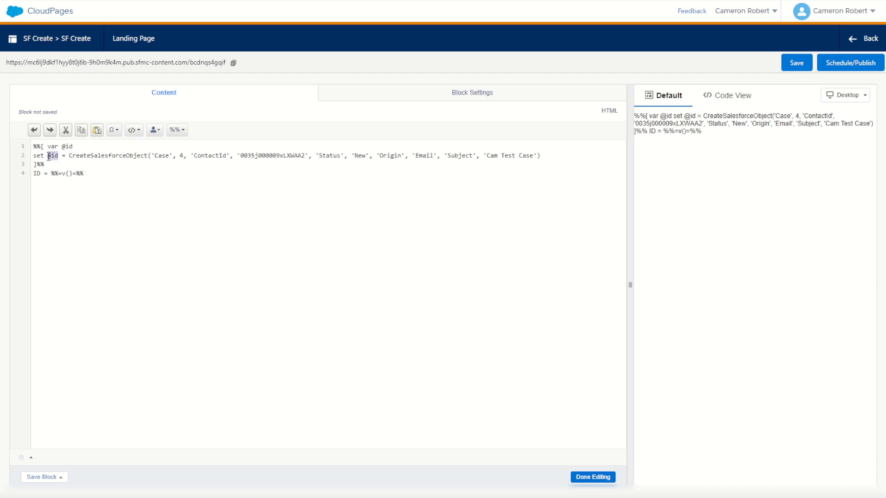
type("@id")
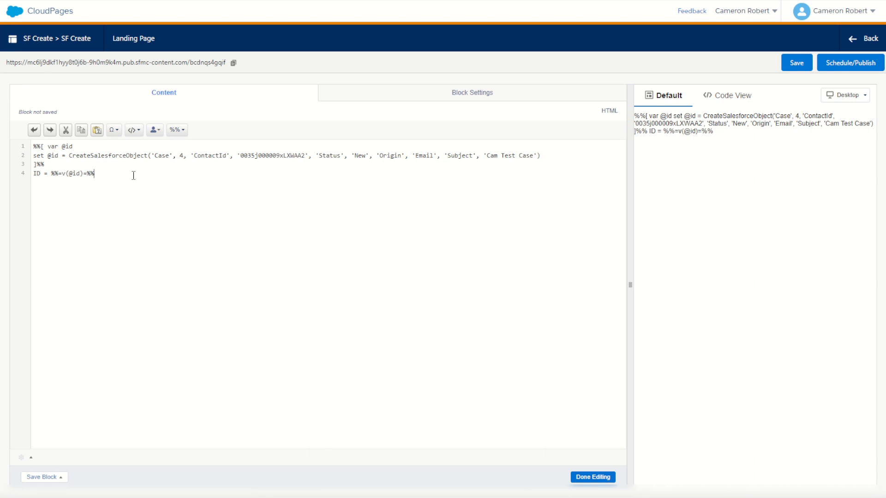
mouse_move(329, 238)
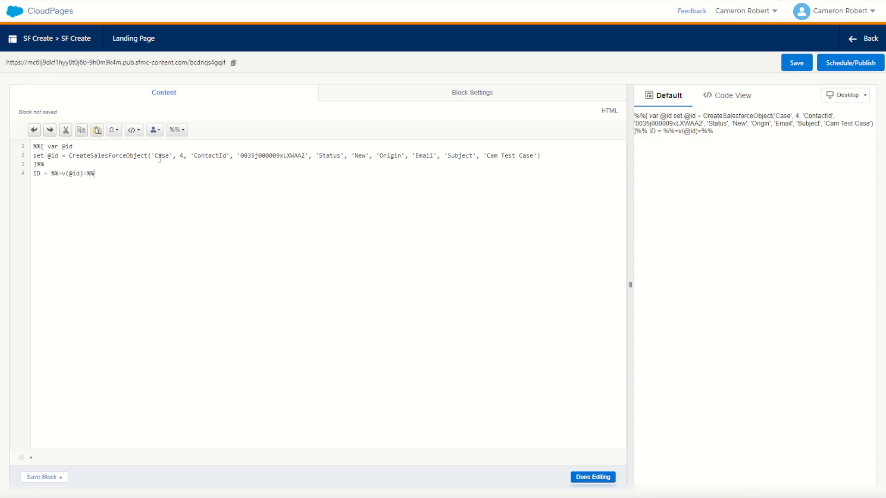
mouse_move(195, 172)
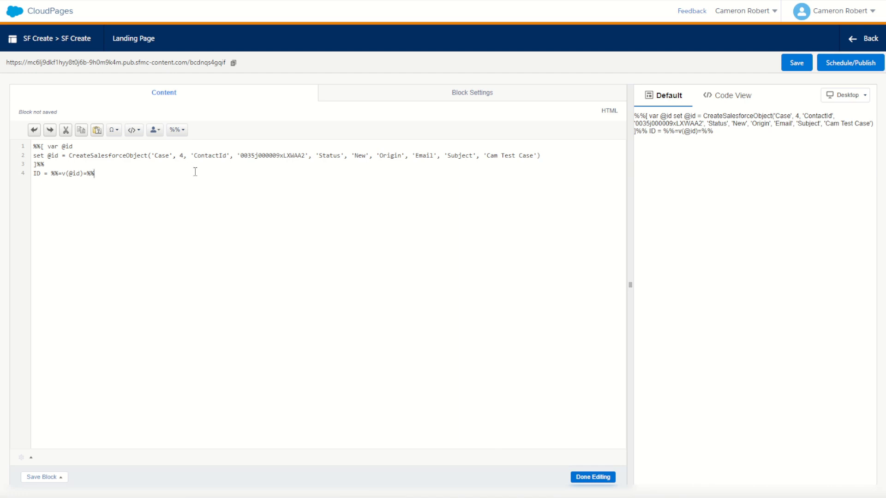
double_click(271, 155)
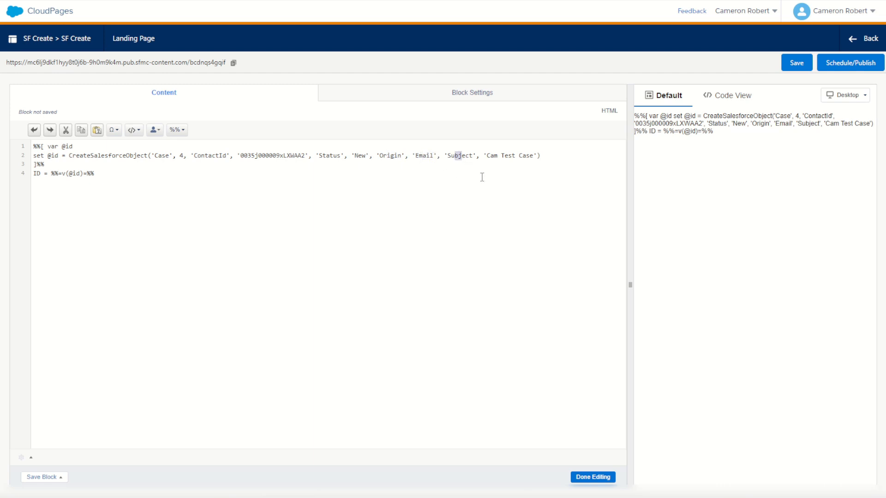
mouse_move(531, 158)
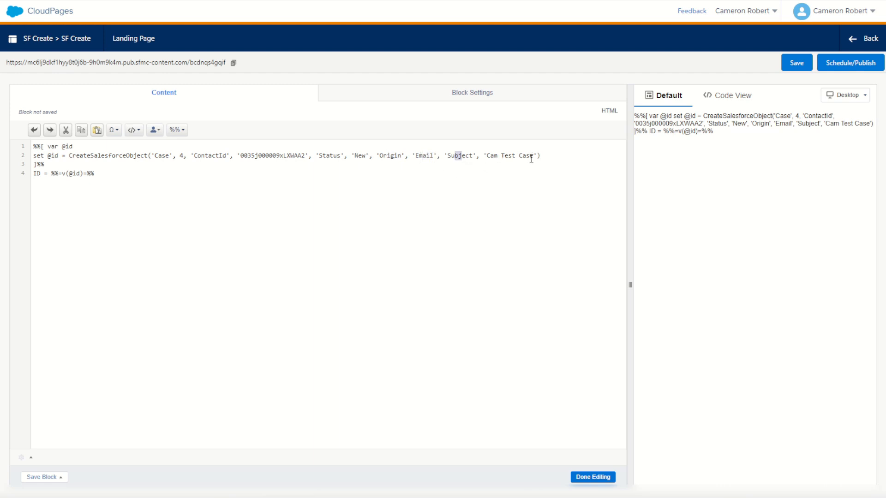
left_click(850, 62)
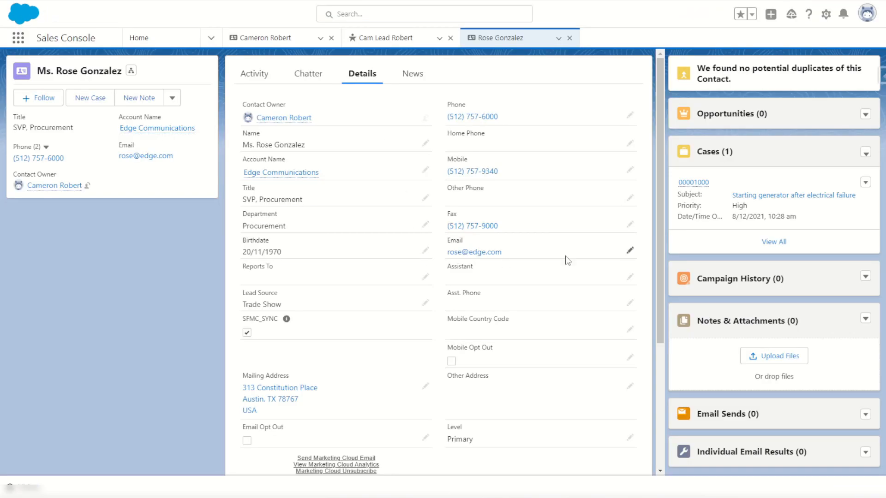
mouse_move(586, 102)
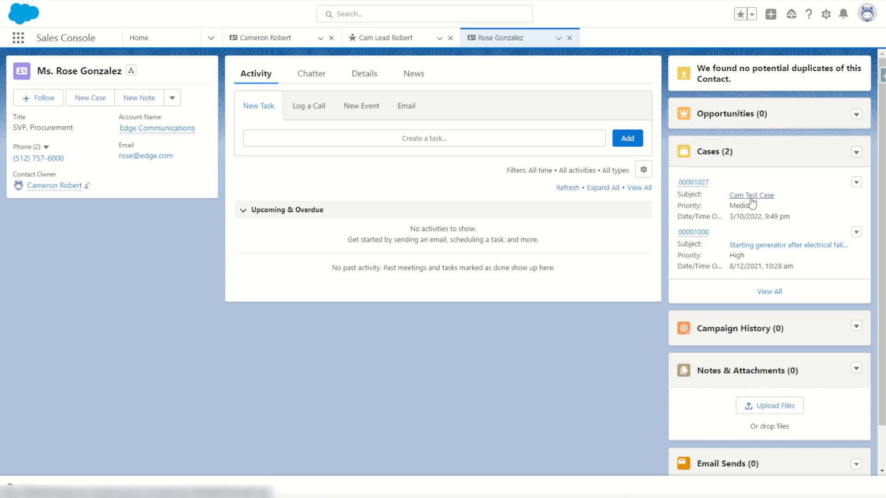
Open the newly listed Cam Test Case record from Rose Gonzalez's Cases list
left_click(750, 195)
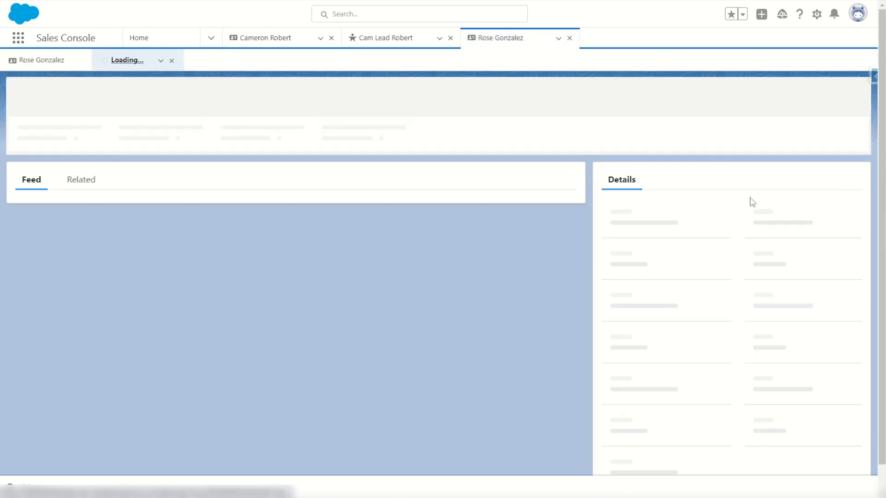